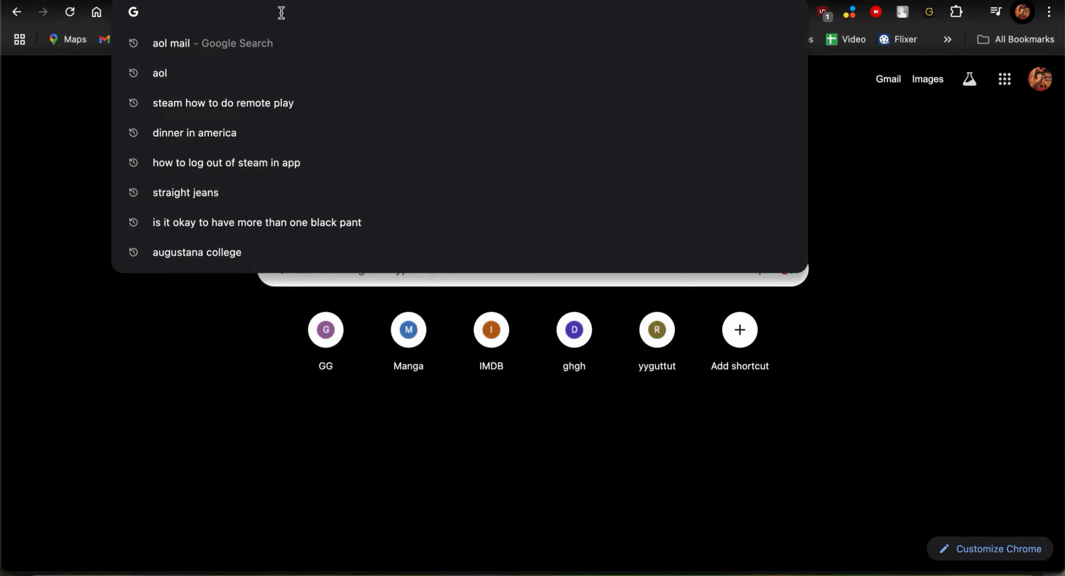
- Search Google for 'aol mail' and open the AOL Mail result to reach the sign-in page
left_click(178, 39)
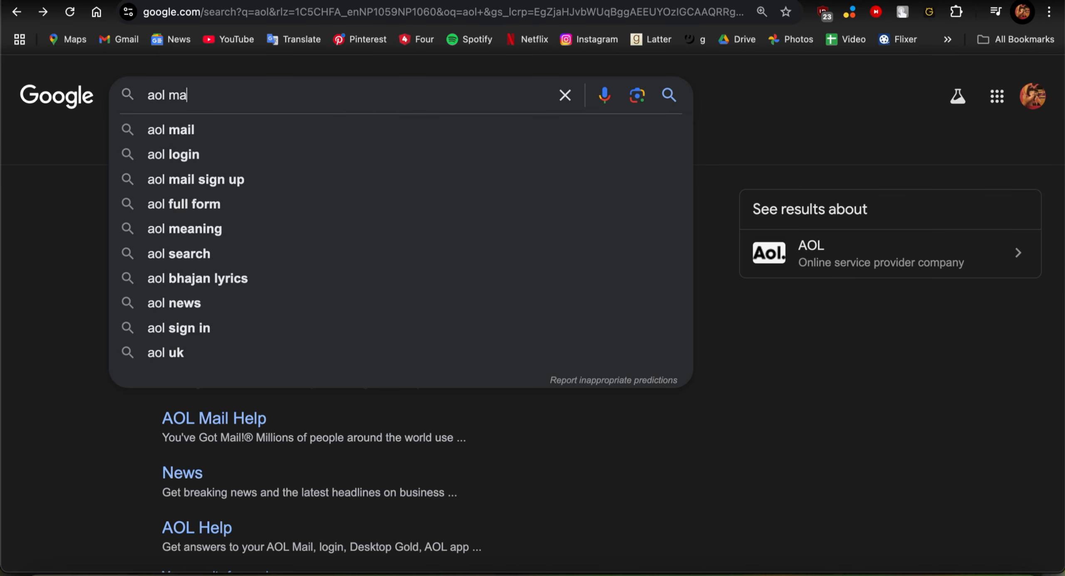
left_click(170, 129)
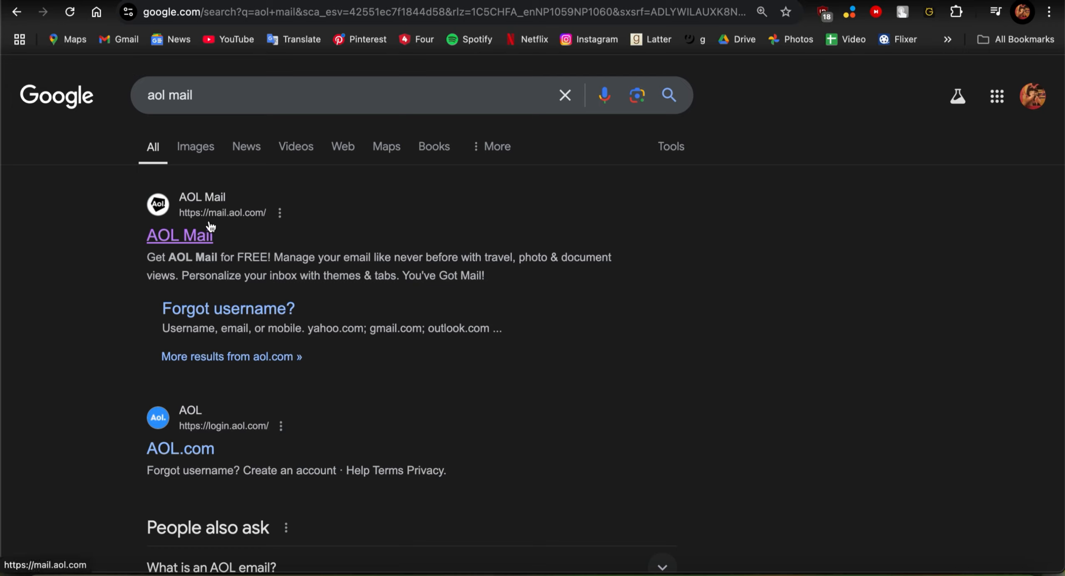
left_click(180, 235)
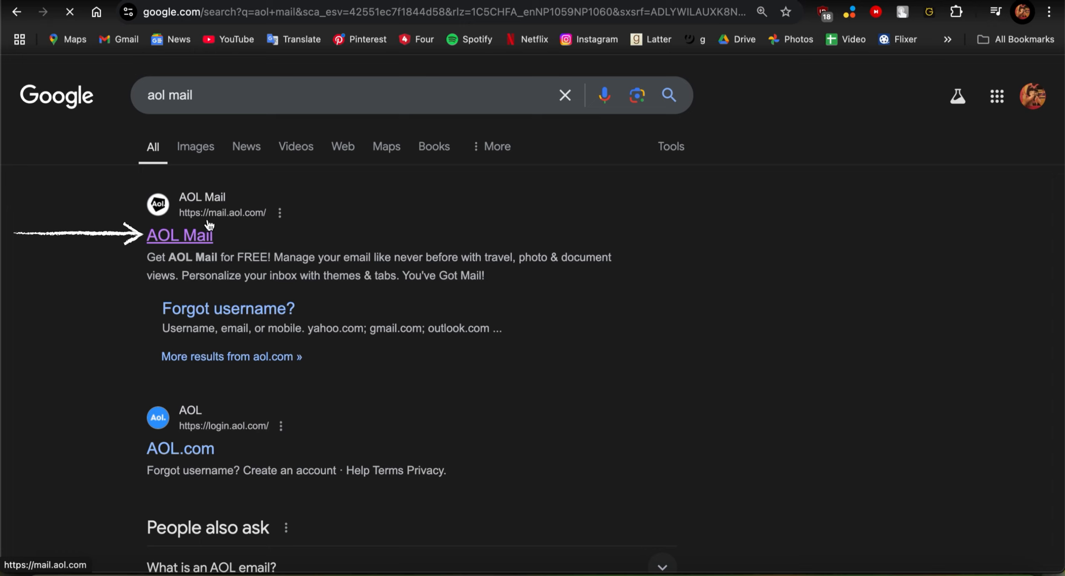
left_click(180, 234)
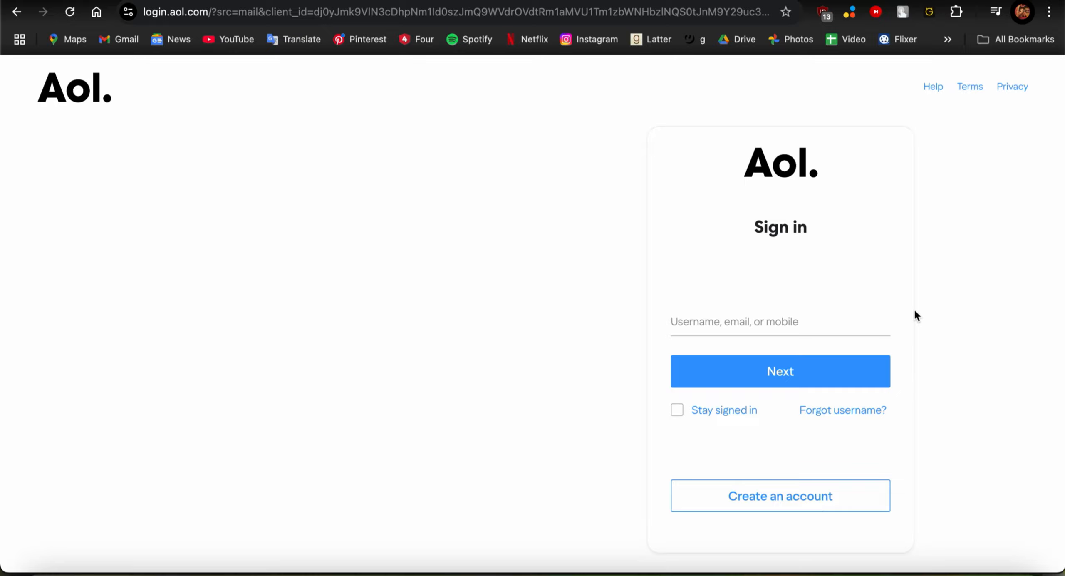
left_click(779, 321)
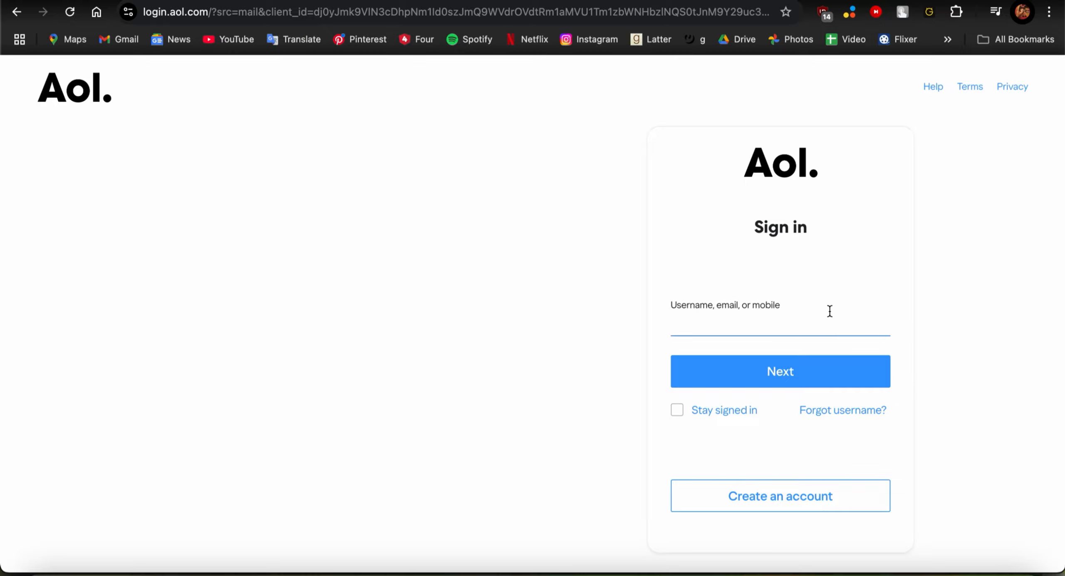
type("Inla")
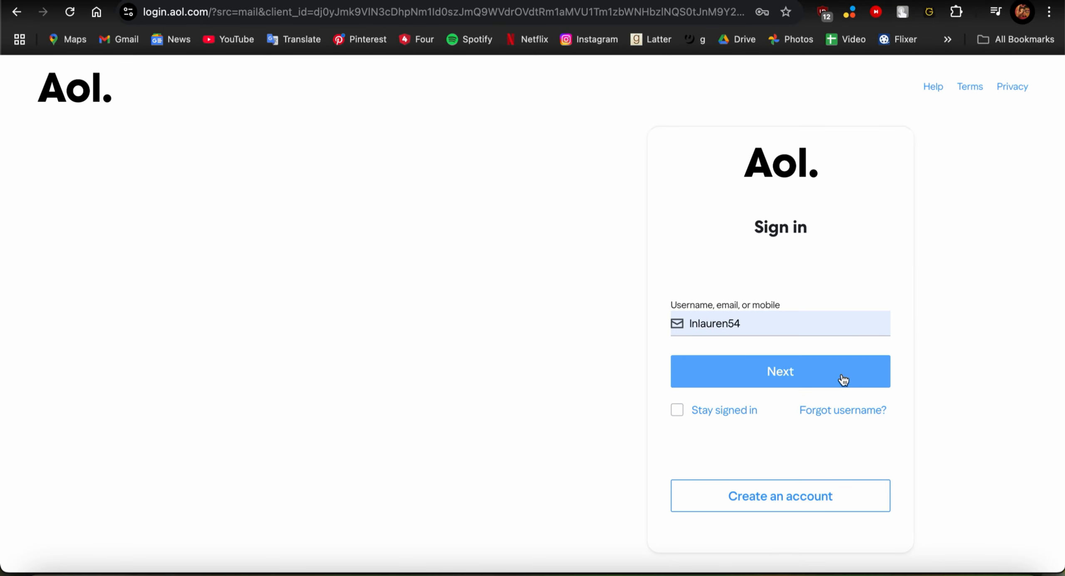
left_click(780, 371)
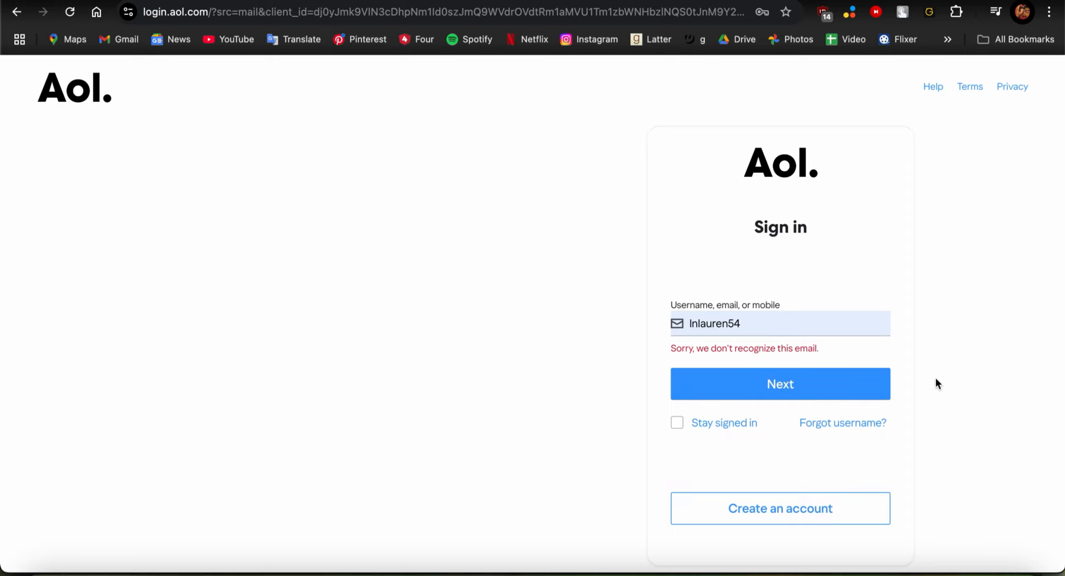
mouse_move(656, 282)
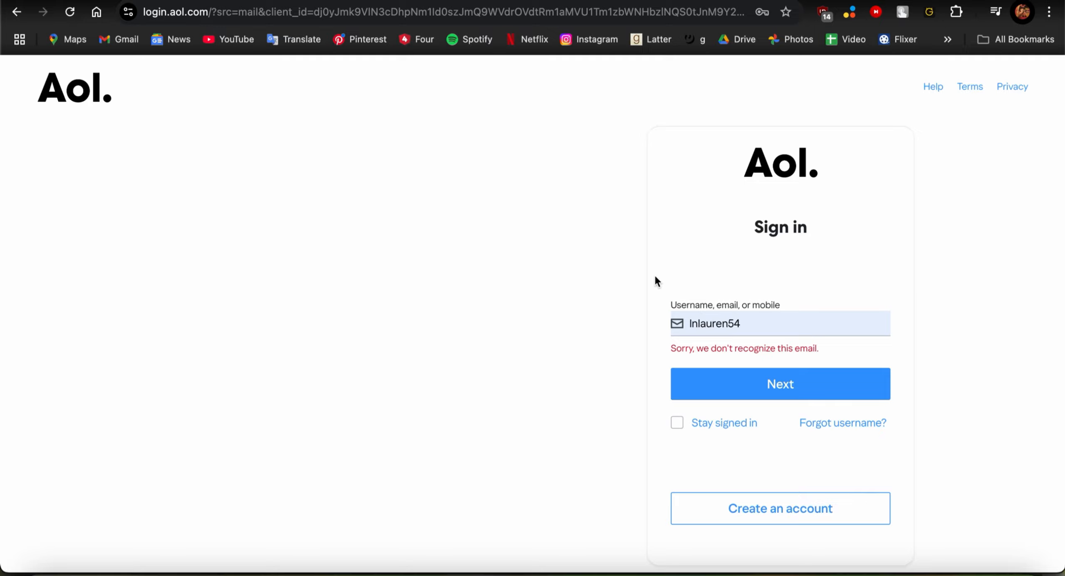